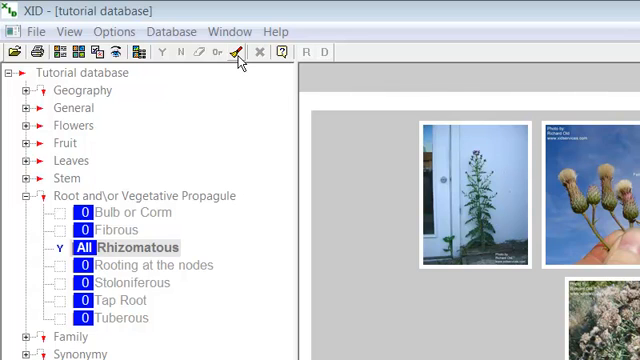
Reset all chosen characters, clearing Rhizomatous root so all 72 species return.
click(42, 196)
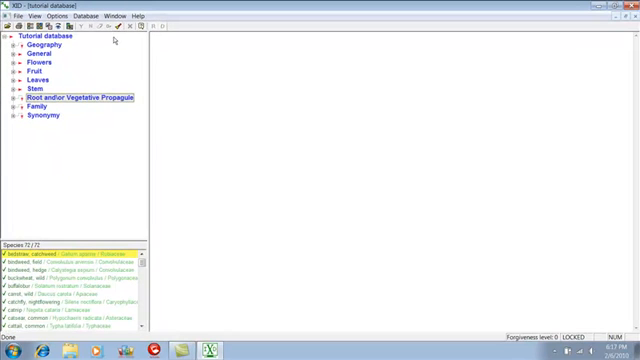
mouse_move(62, 33)
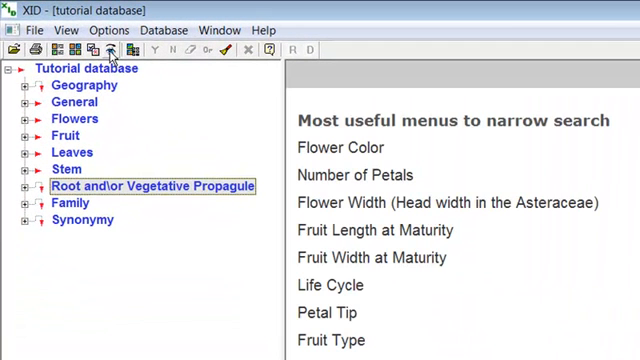
mouse_move(610, 114)
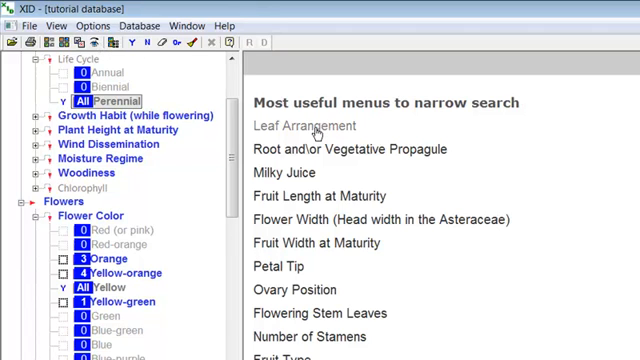
Expand Leaf Arrangement in the suggestions and choose the All basal arrangement.
click(306, 126)
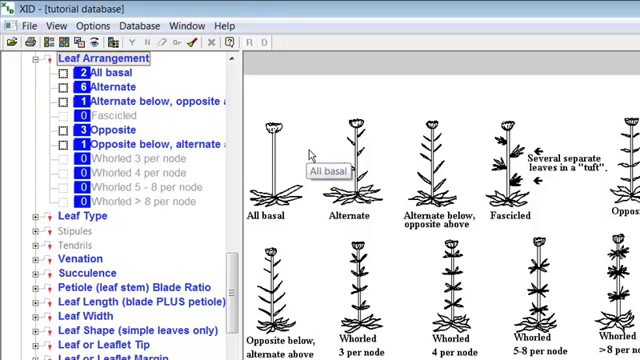
mouse_move(308, 155)
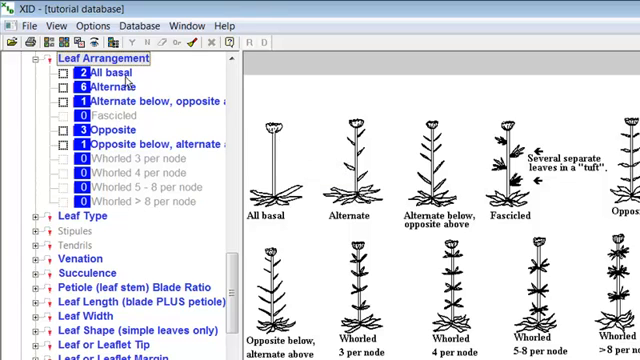
click(78, 72)
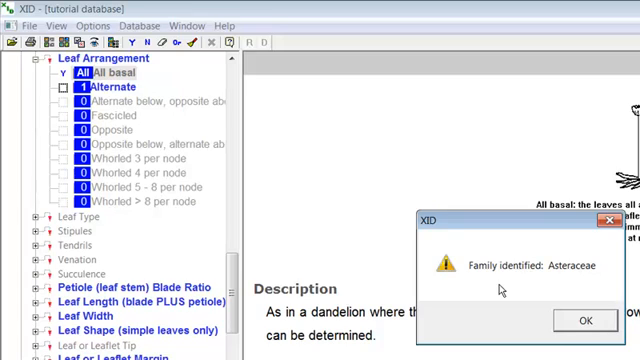
Dismiss the 'Family identified: Asteraceae' message, leaving catsear and dandelion.
click(575, 320)
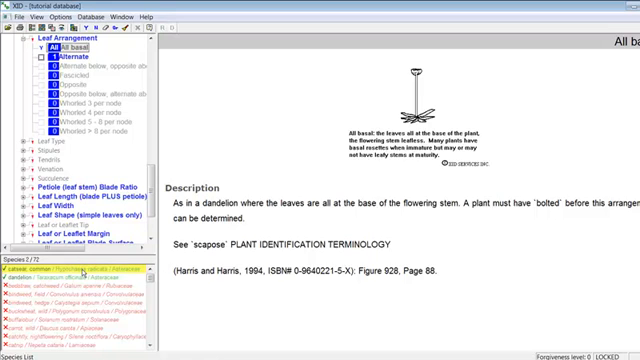
Select 'catsear, common' to show its photos, range map and Hypochaeris details.
click(40, 282)
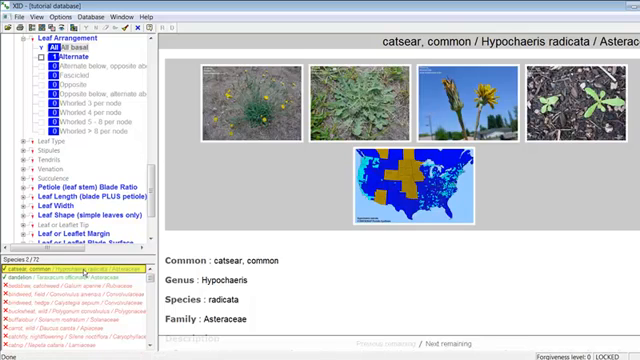